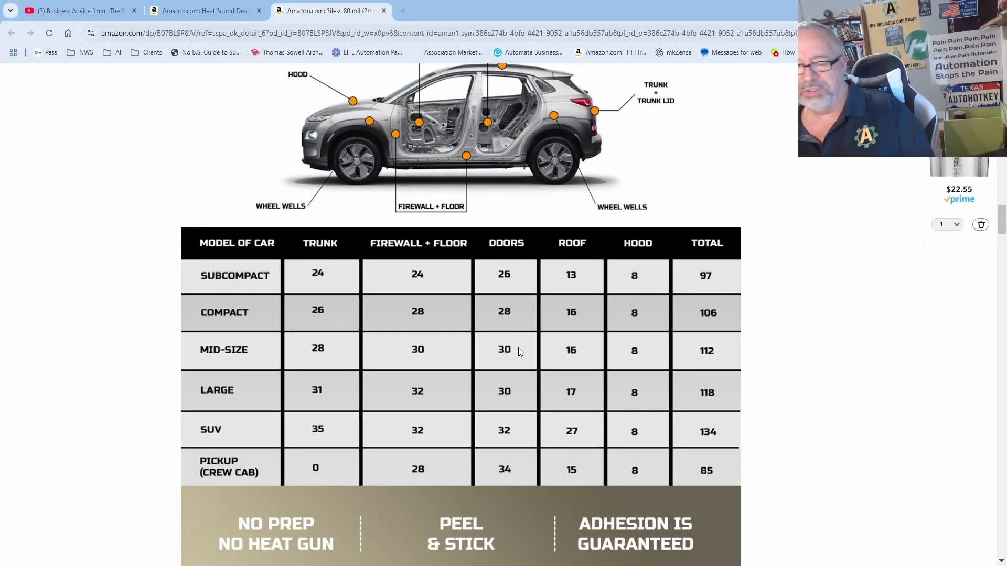
pyautogui.moveTo(159, 267)
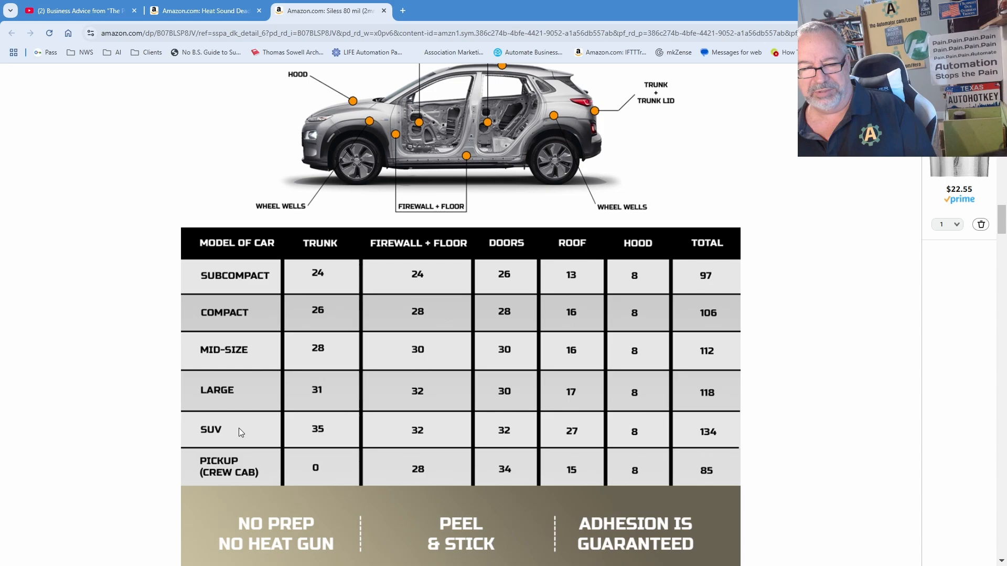
pyautogui.moveTo(577, 389)
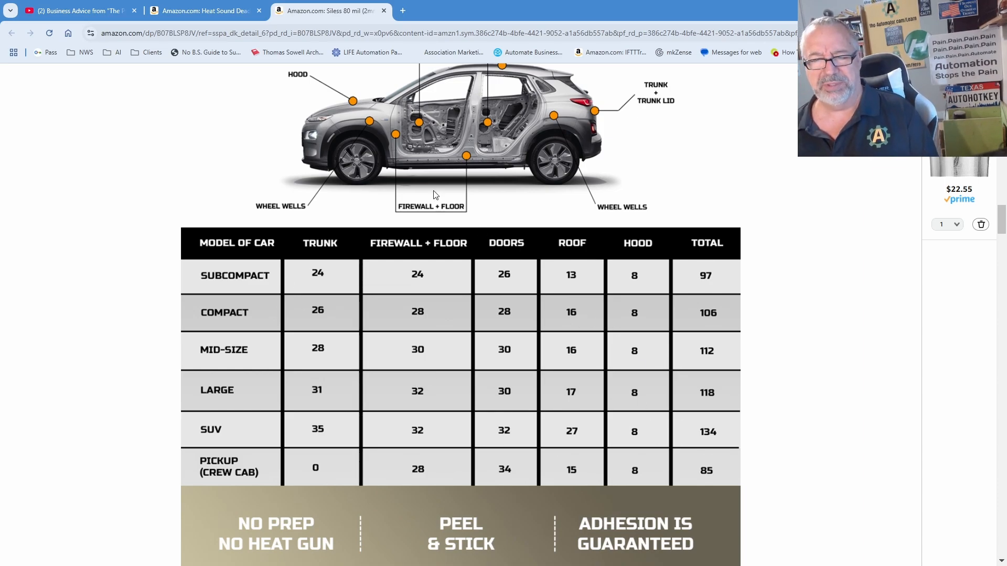
# Launch AI OCR from the AHK tools menu and capture the car coverage table region
pyautogui.rightClick(434, 194)
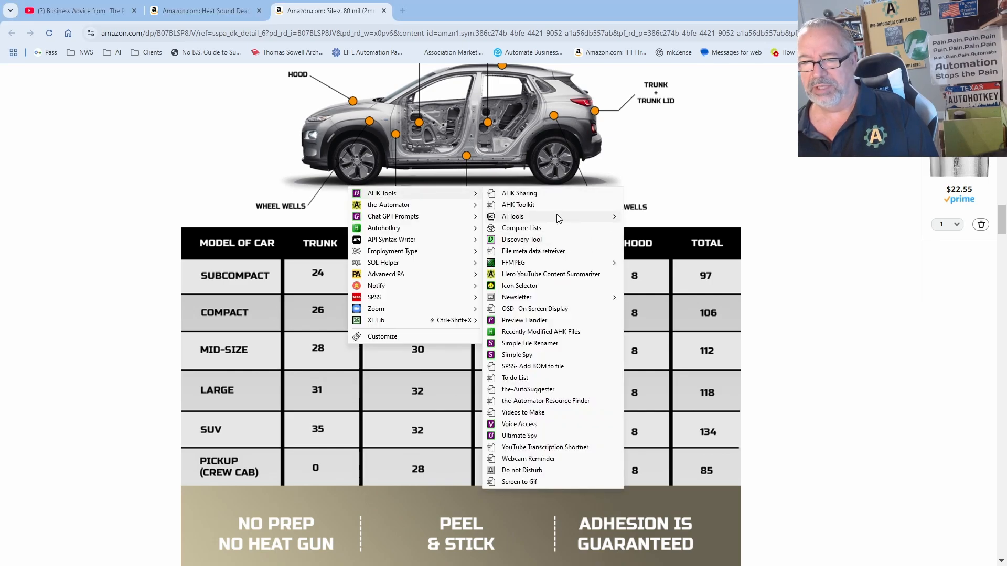
pyautogui.click(725, 230)
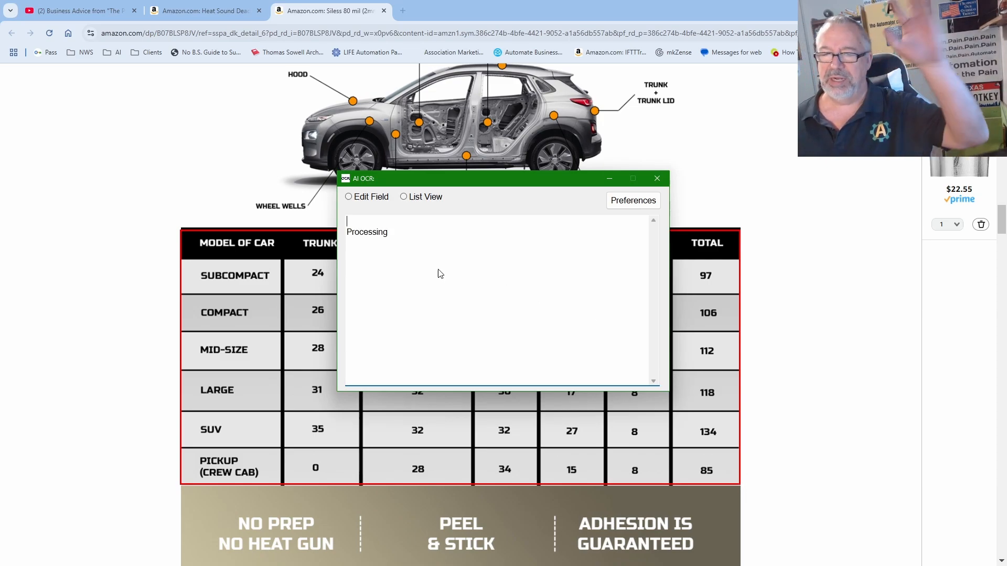
# View the extracted rows in List View and copy column C (FIREWALL + FLOOR)
pyautogui.click(403, 197)
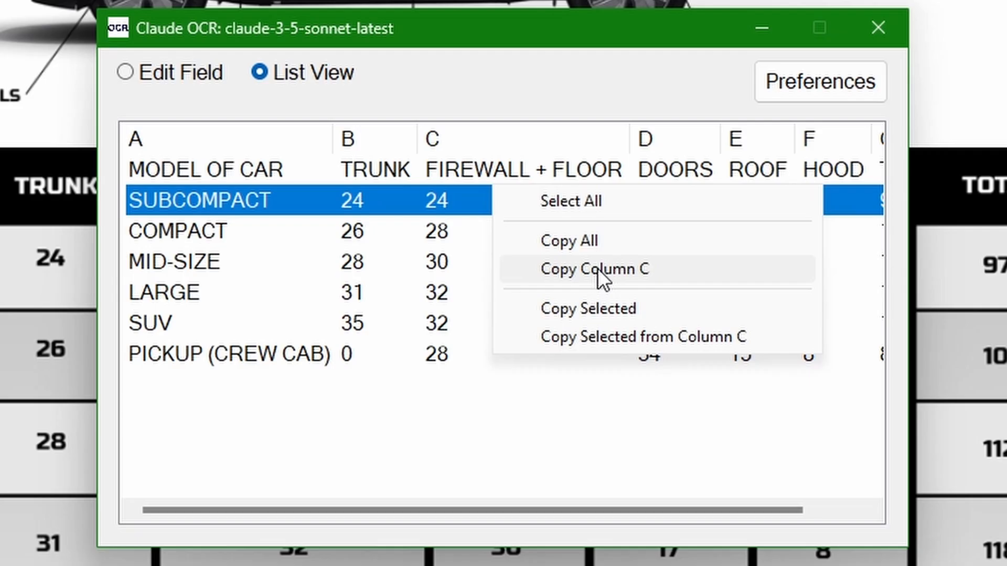
pyautogui.click(594, 268)
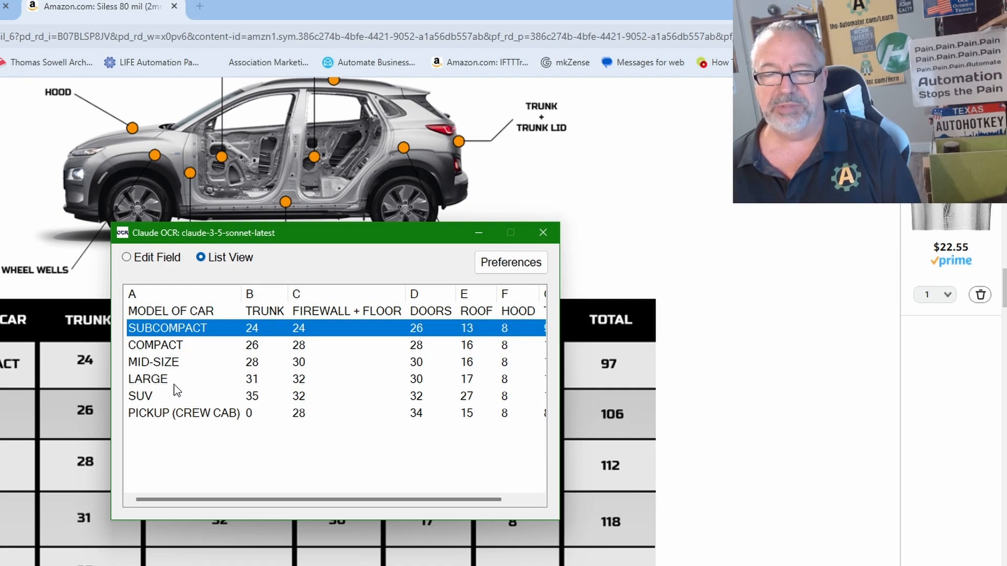
# Switch between Edit Field and List View, then bring up the OCR preferences
pyautogui.click(126, 257)
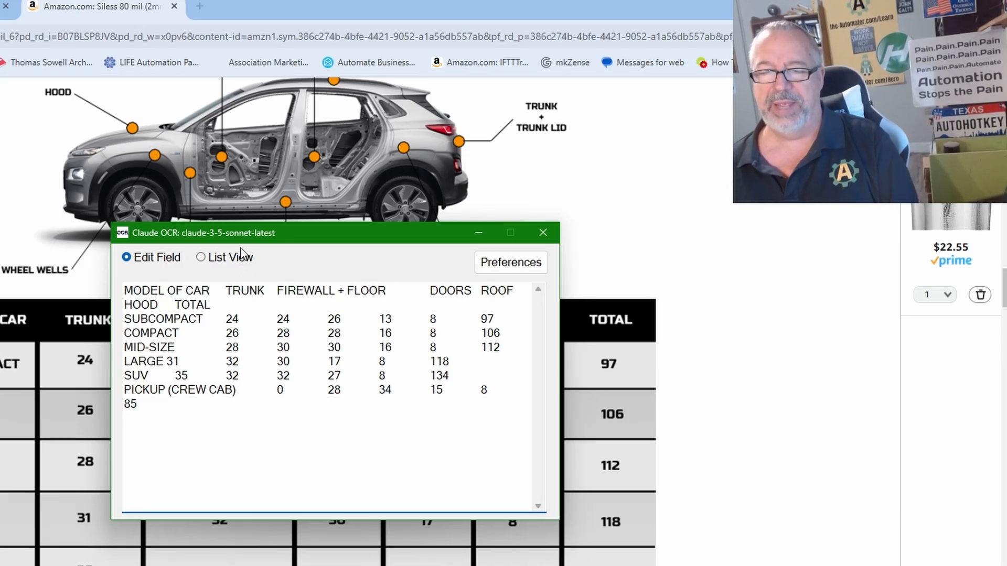
pyautogui.click(199, 258)
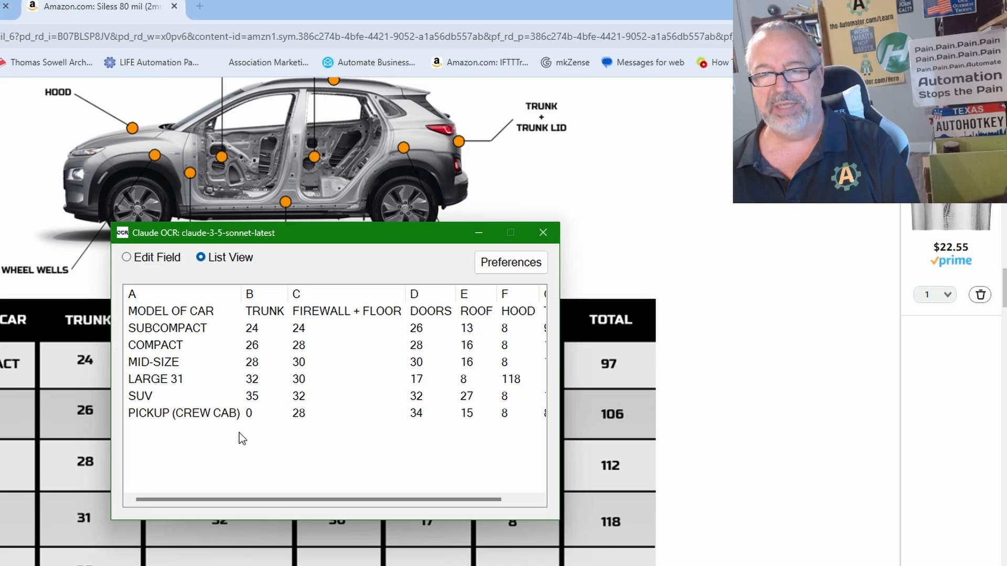
pyautogui.click(511, 262)
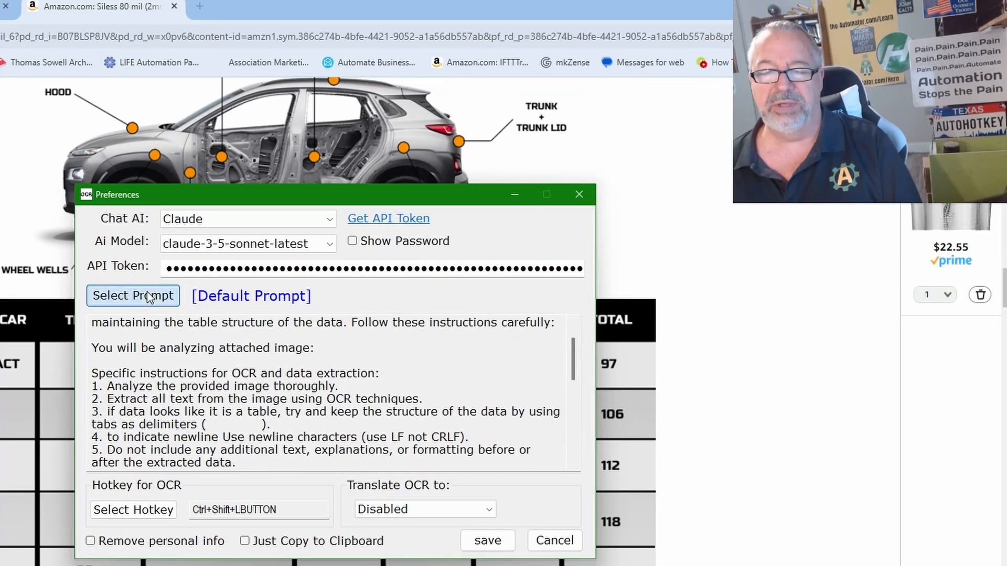
pyautogui.click(134, 296)
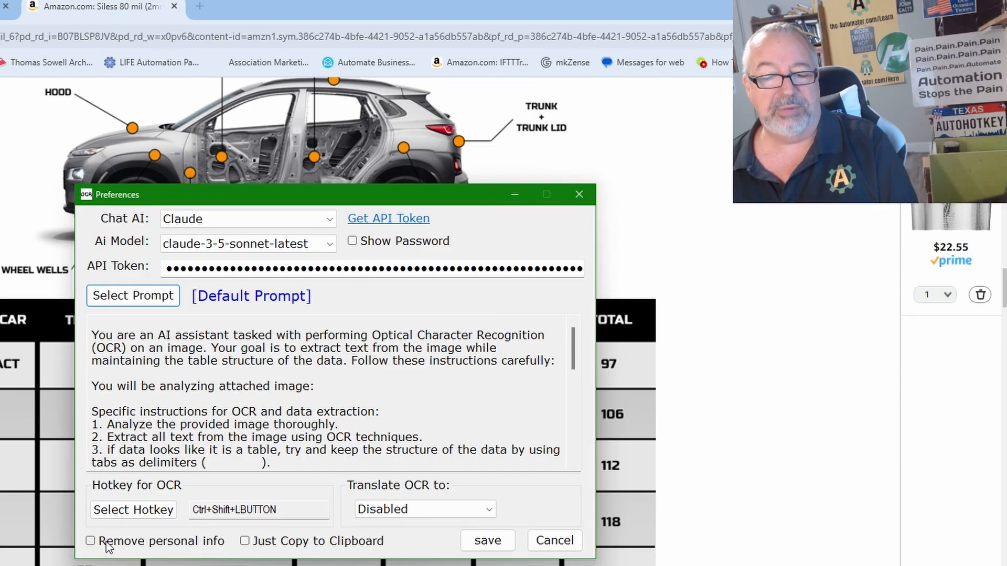
pyautogui.moveTo(263, 546)
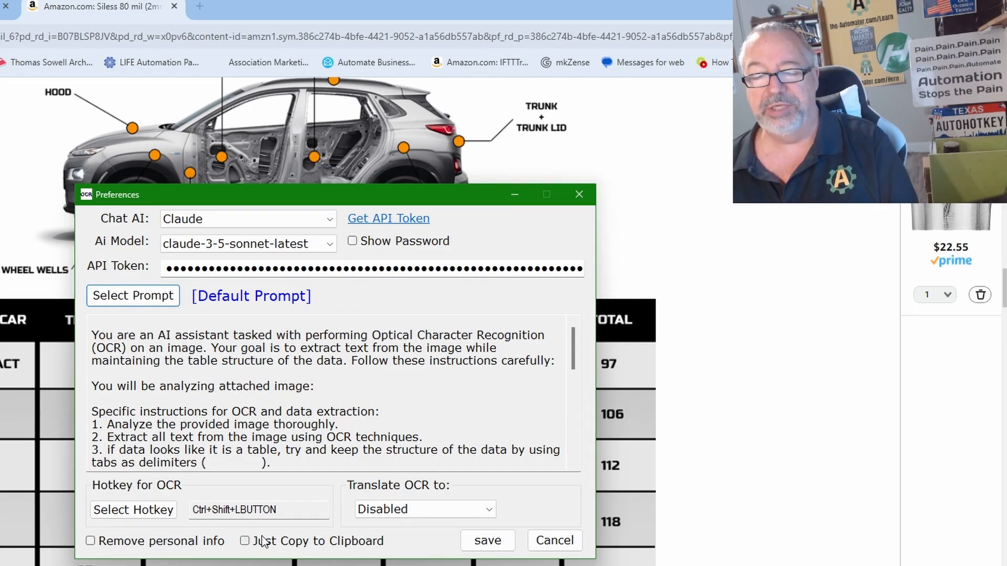
pyautogui.moveTo(330, 556)
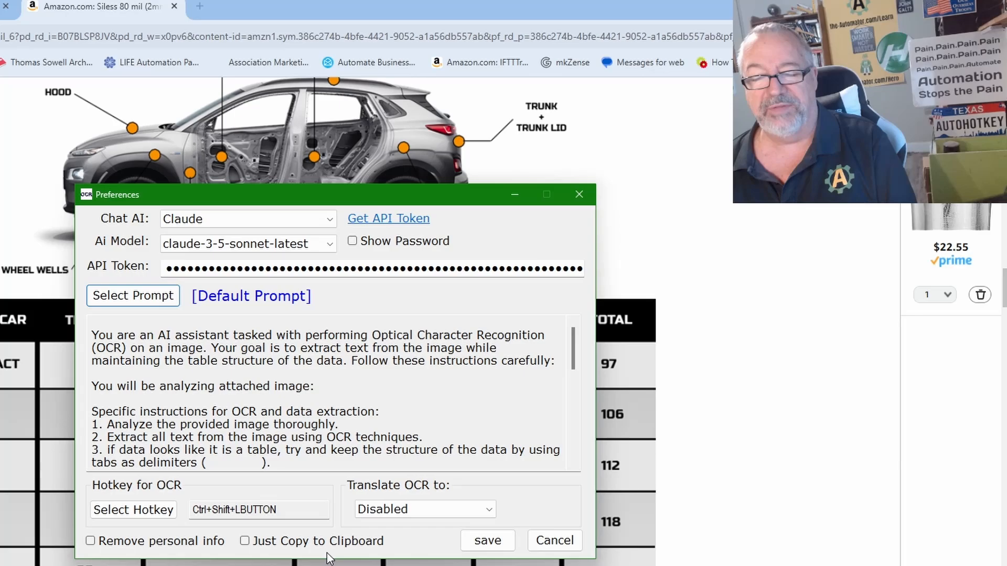
pyautogui.click(425, 510)
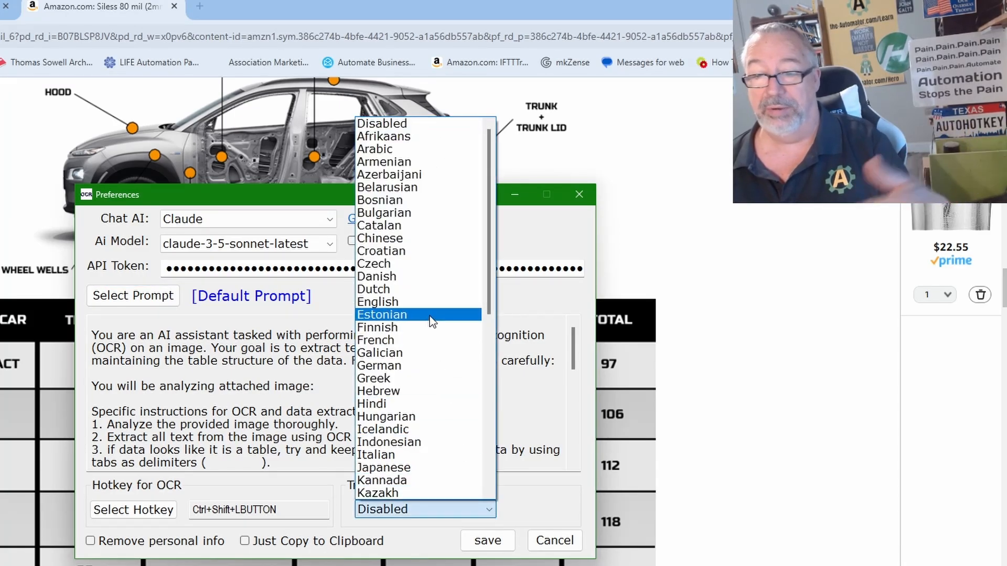
pyautogui.moveTo(429, 302)
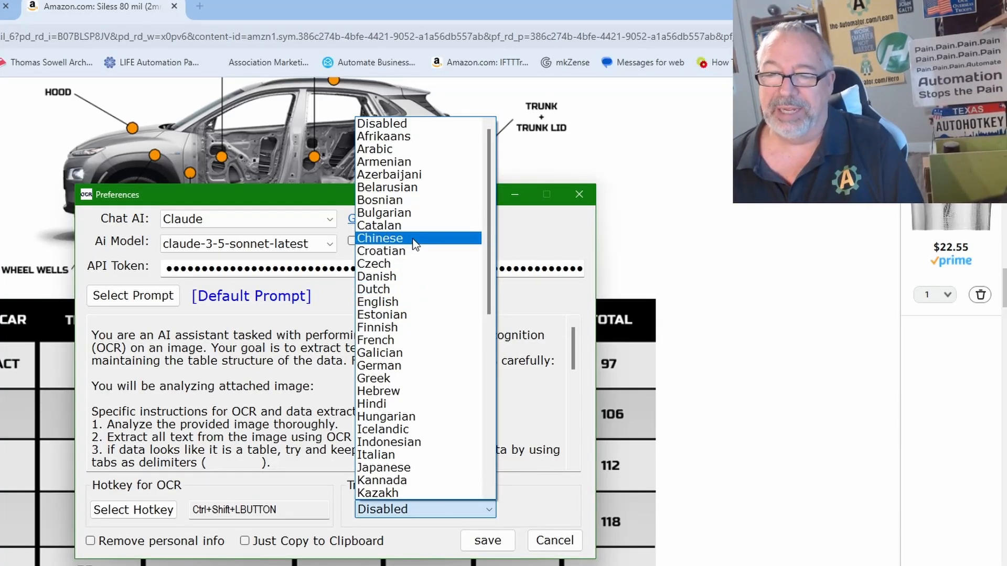
pyautogui.scroll(-3)
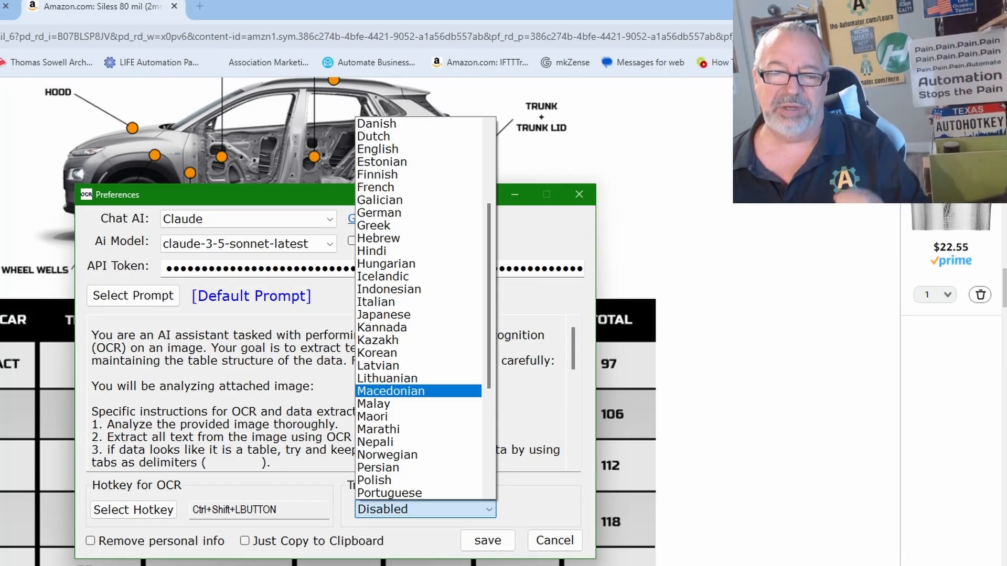
pyautogui.moveTo(181, 400)
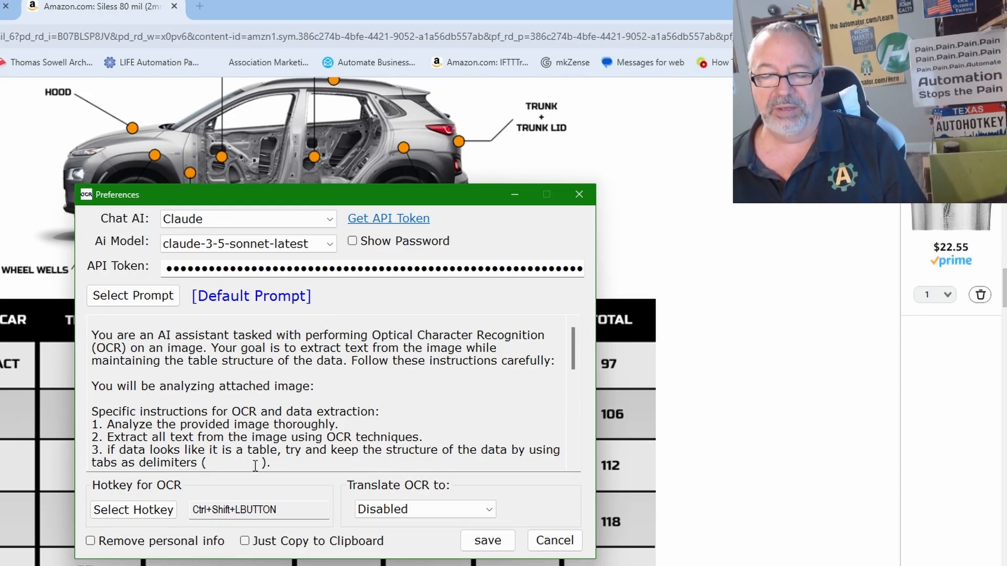
# Cancel out of Preferences without saving, returning to the extracted table list
pyautogui.click(487, 541)
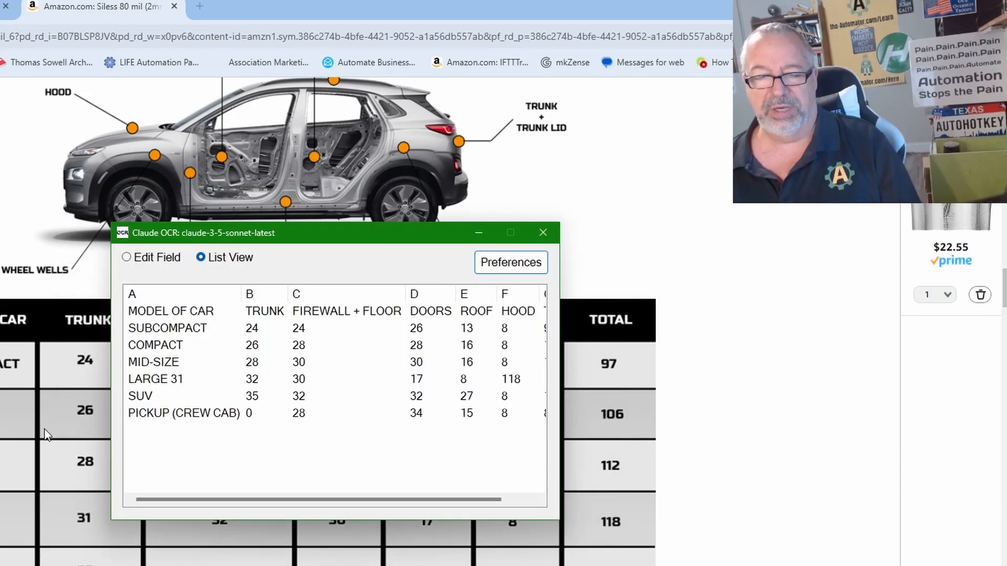
pyautogui.moveTo(314, 275)
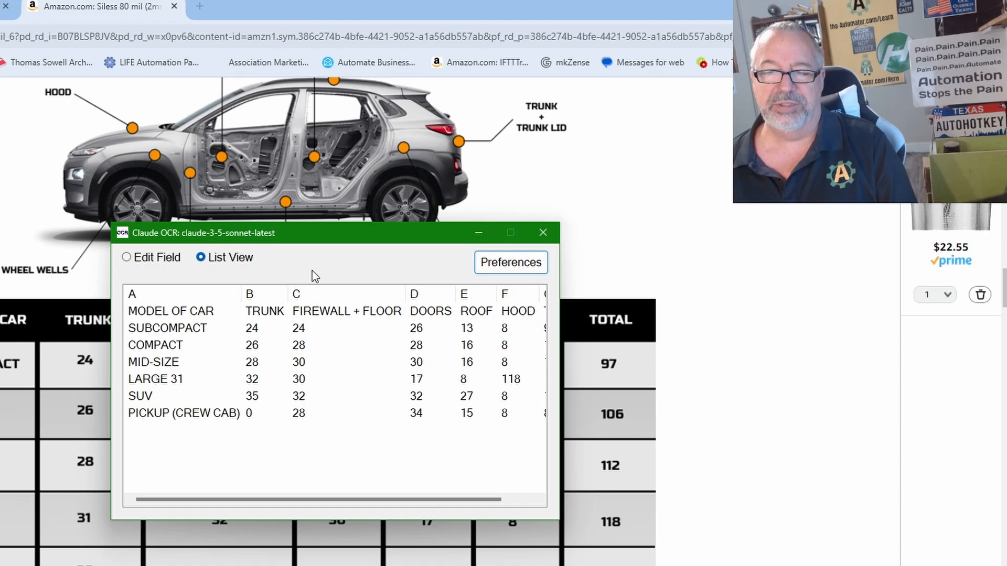
pyautogui.moveTo(316, 374)
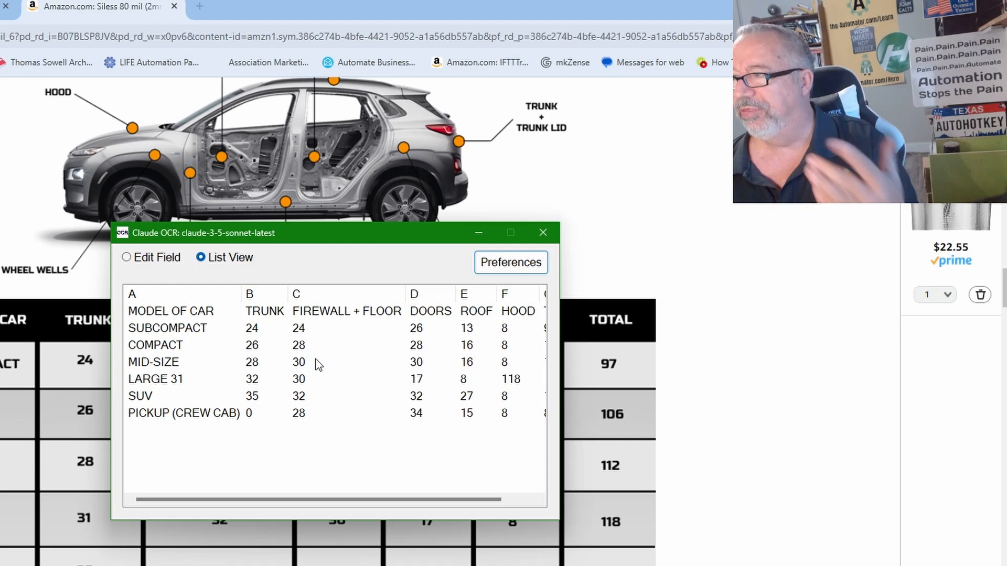
pyautogui.moveTo(315, 349)
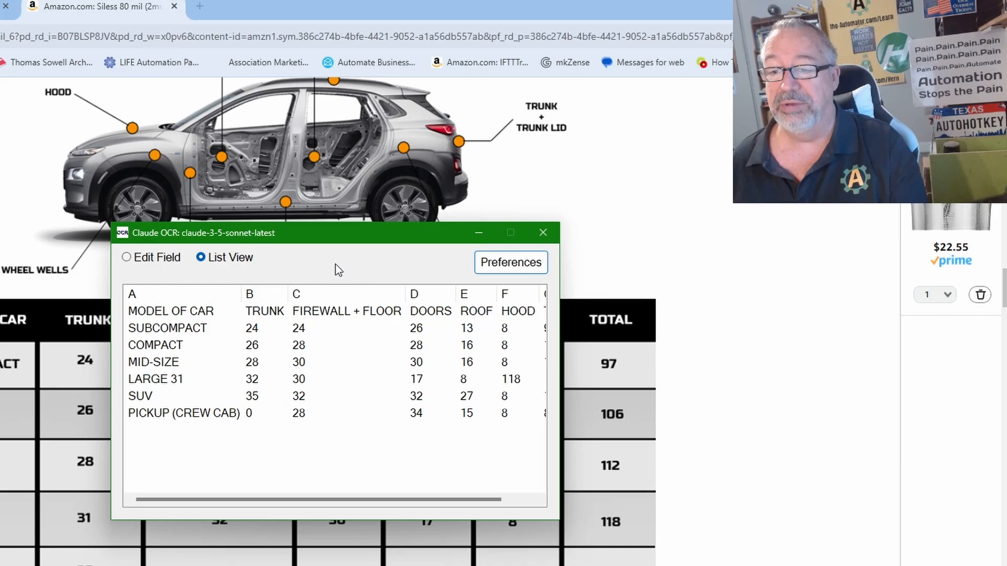
pyautogui.moveTo(393, 363)
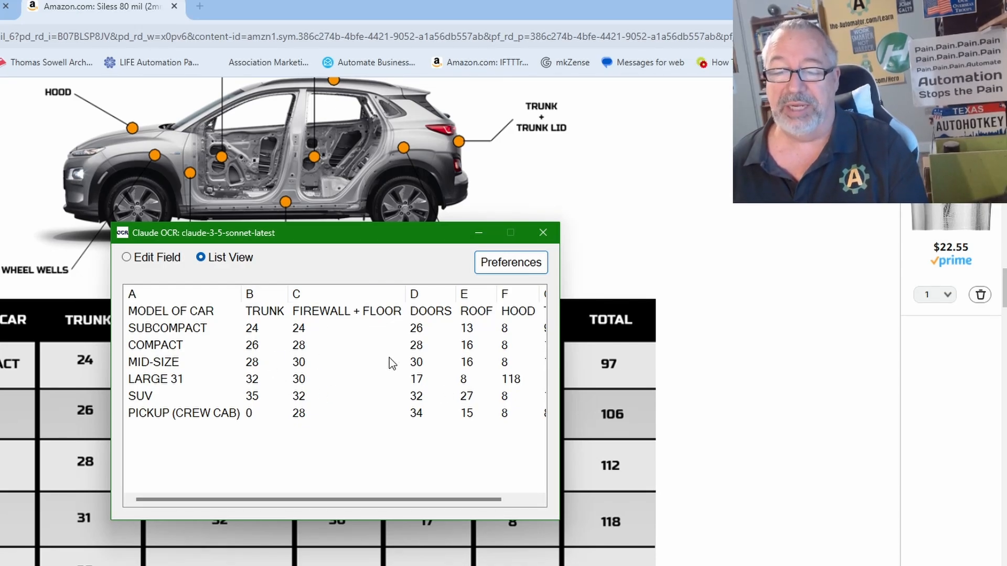
pyautogui.moveTo(316, 369)
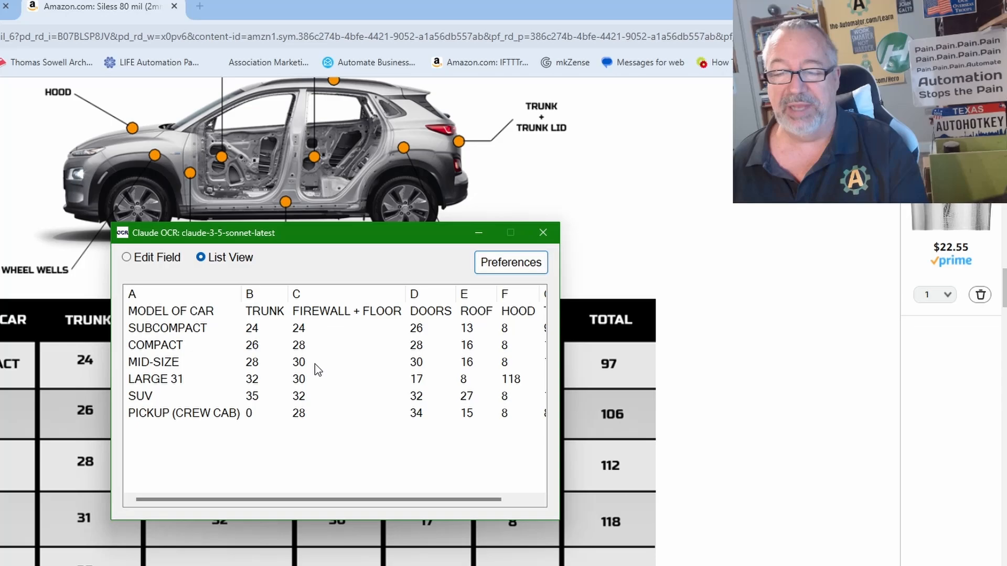
# Close the Claude OCR results window, leaving the Amazon coverage table page
pyautogui.click(543, 232)
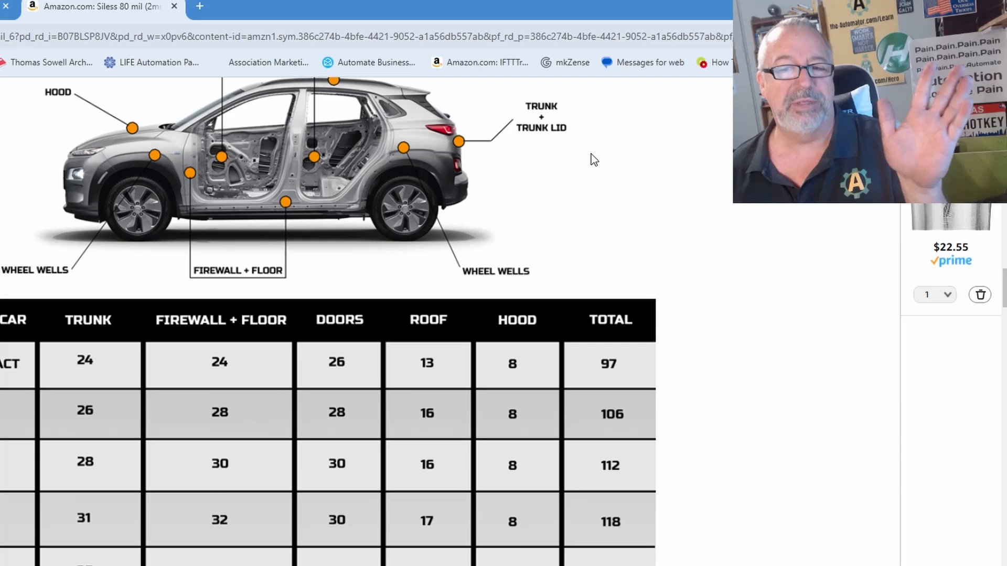
pyautogui.moveTo(584, 309)
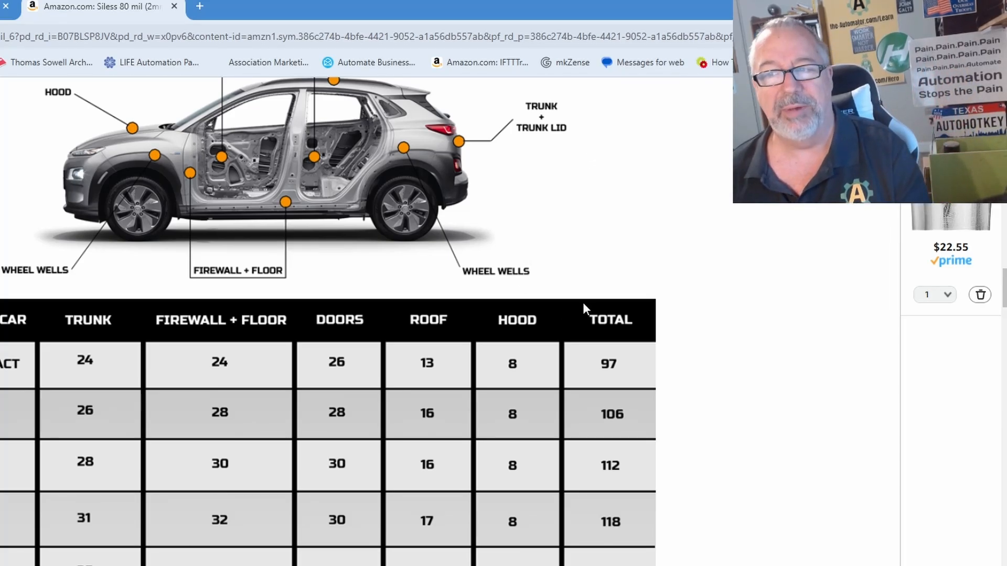